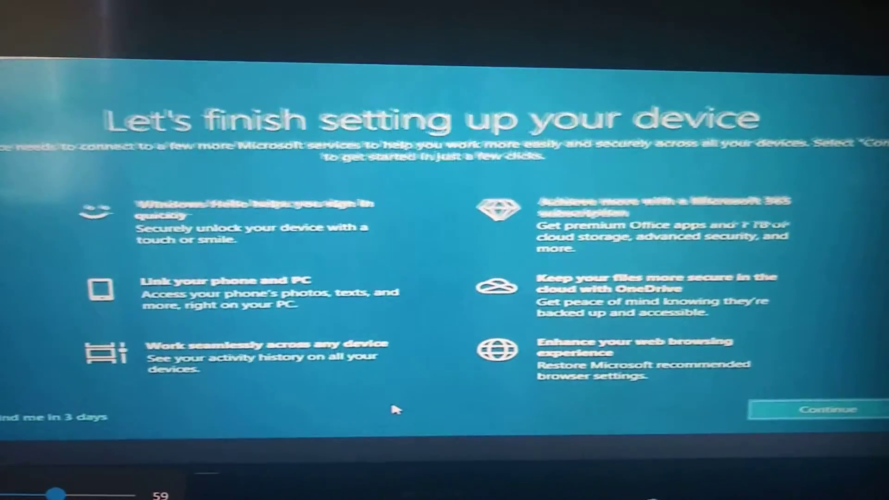
- Accept the 'Let's finish setting up your device' offers to reach the All done screen
left_click(818, 408)
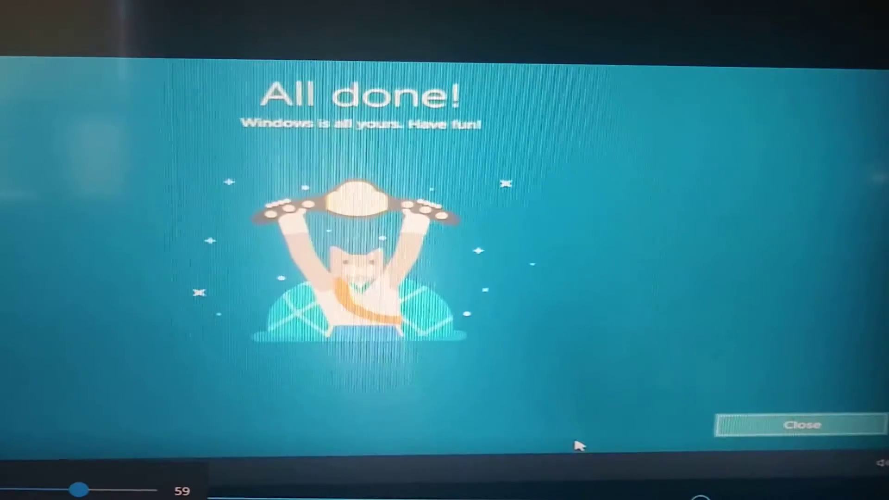